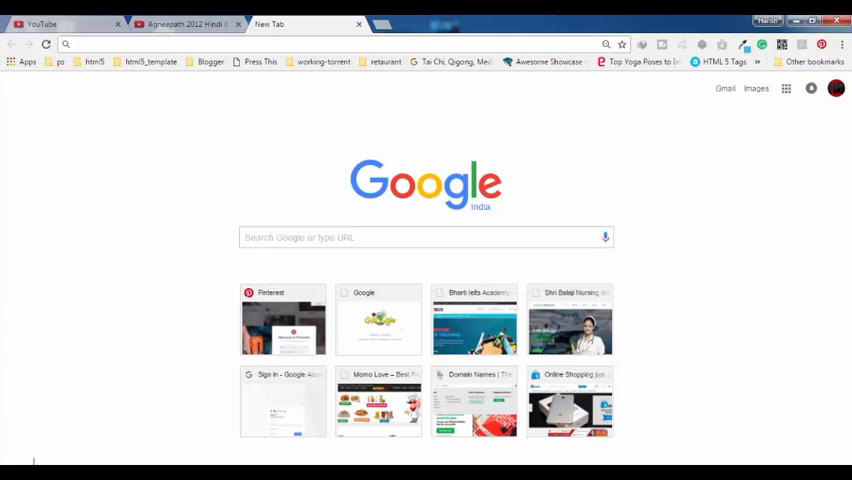
# - Search the Start menu for 'cmd' so Command Prompt shows in the results
pyautogui.click(10, 474)
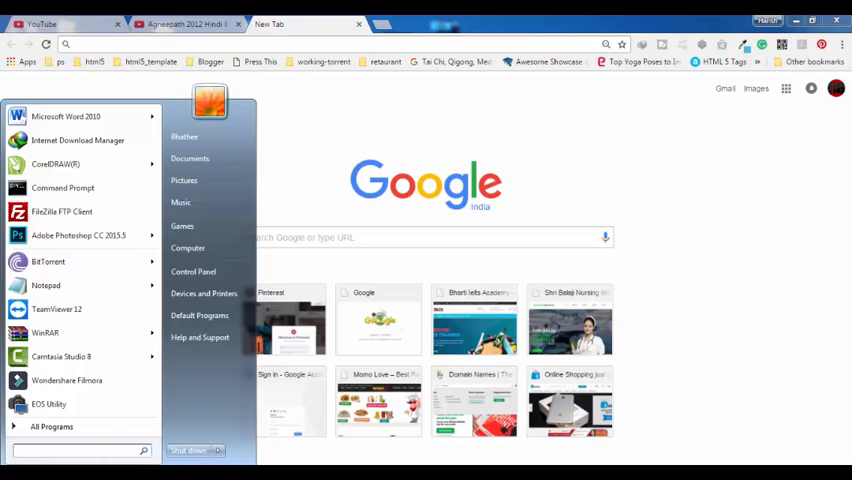
pyautogui.write('cmd')
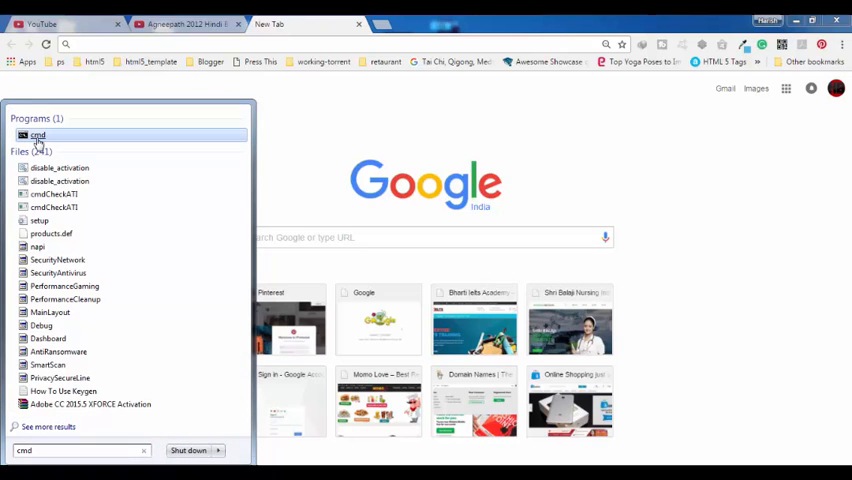
pyautogui.moveTo(36, 136)
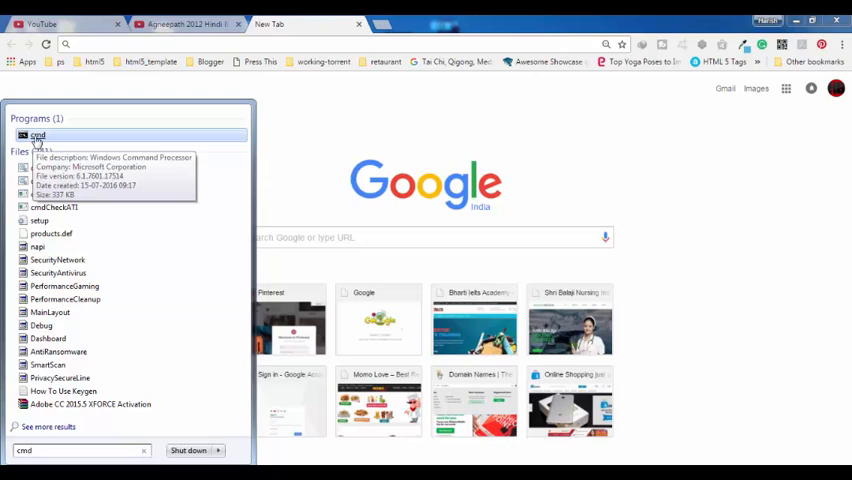
# - Launch Command Prompt from the results and enter 'getmac' at the prompt
pyautogui.click(36, 136)
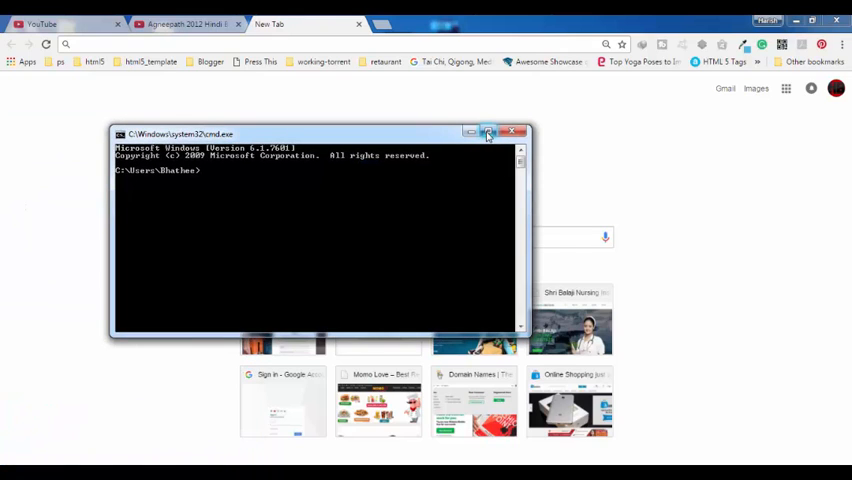
pyautogui.moveTo(528, 338)
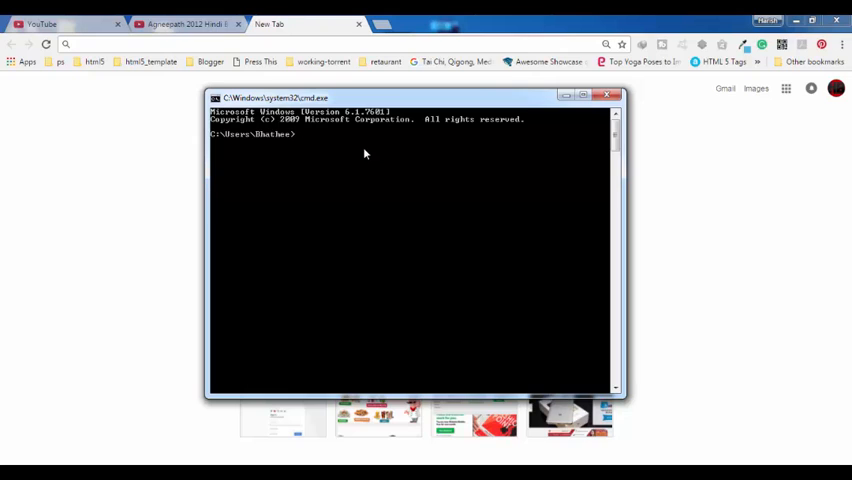
pyautogui.write('getma')
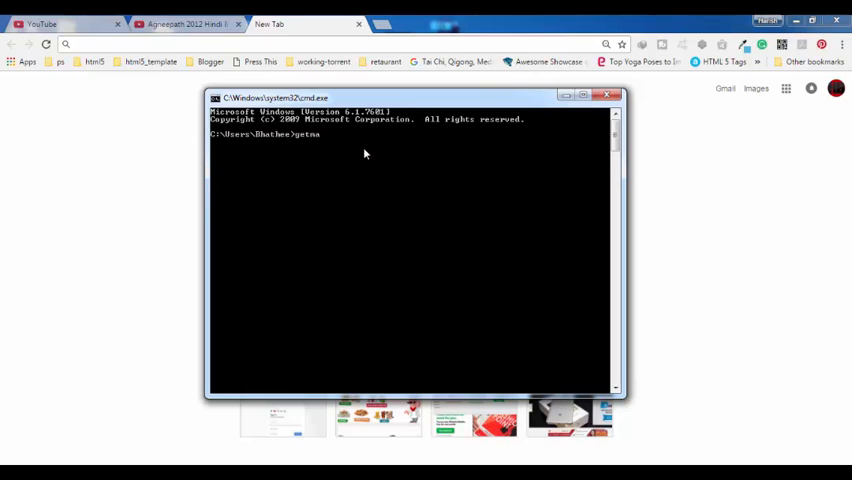
pyautogui.write('c')
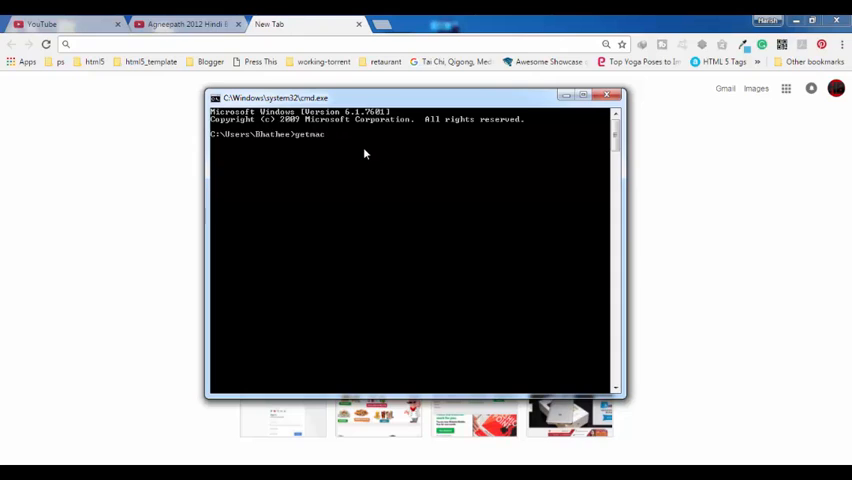
pyautogui.moveTo(344, 152)
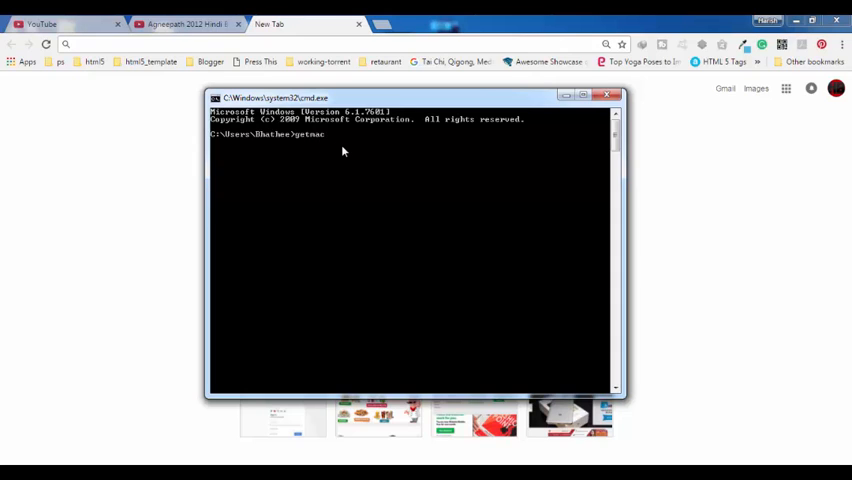
# - Run getmac to list each adapter's Physical Address and Transport Name
pyautogui.press('Return')
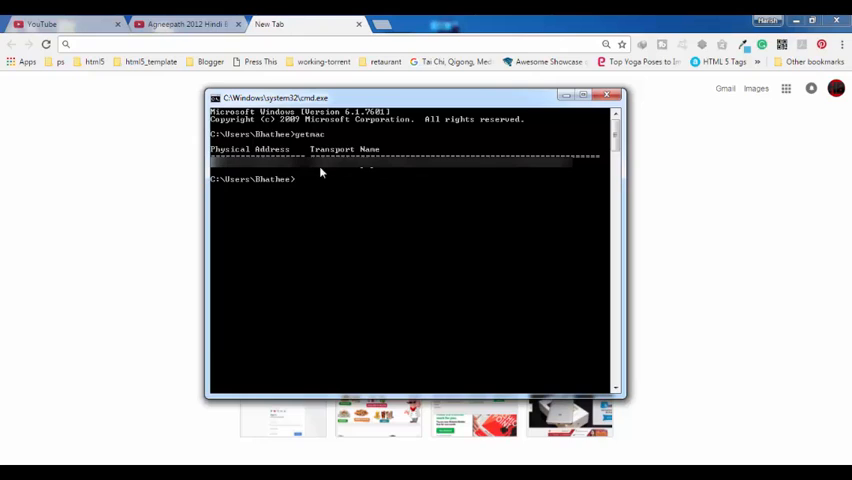
pyautogui.moveTo(296, 170)
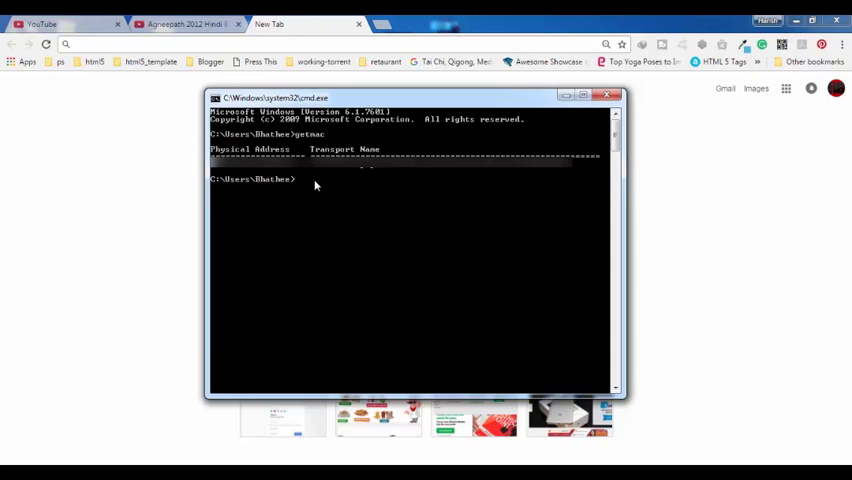
# - Run 'ipconfig /all' to list the full IP configuration with adapter physical addresses
pyautogui.write('ipc')
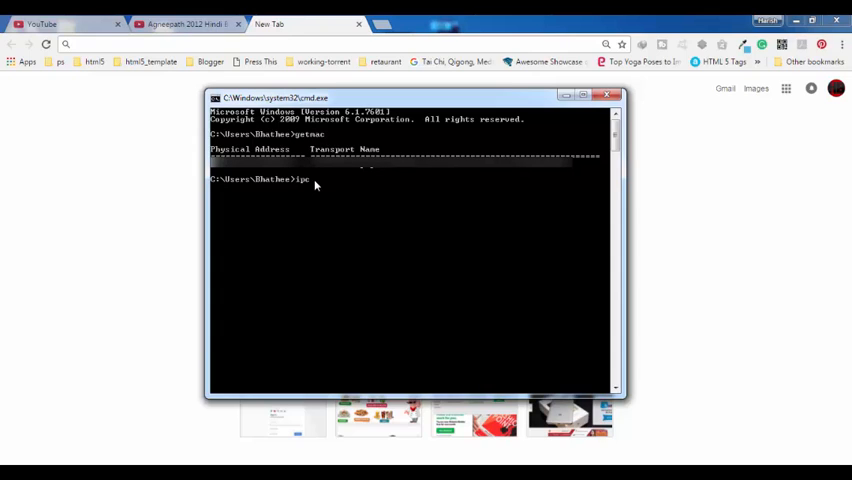
pyautogui.write('onfi')
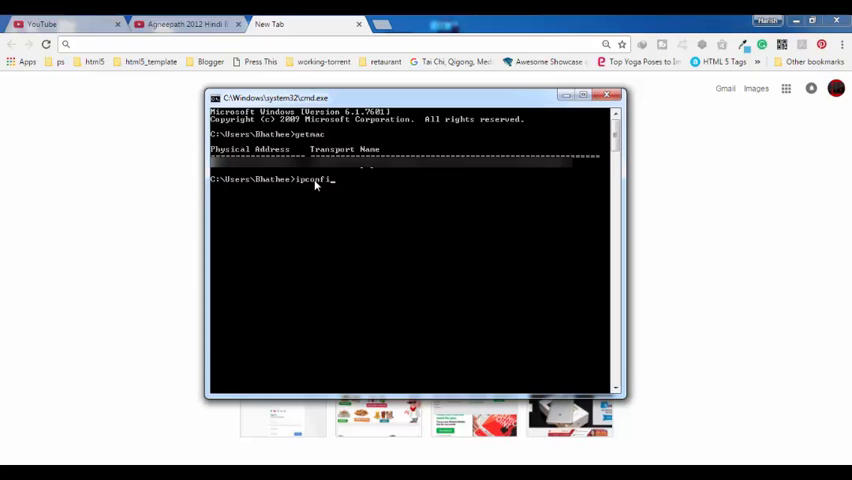
pyautogui.write('/a')
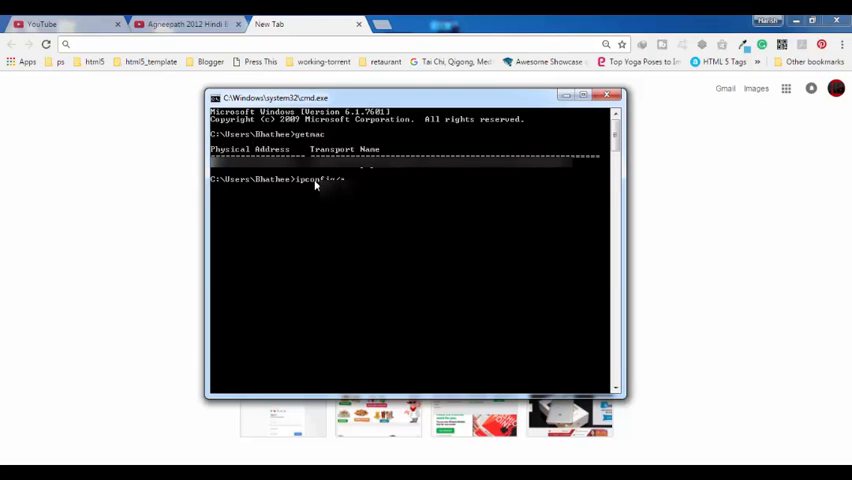
pyautogui.press('Return')
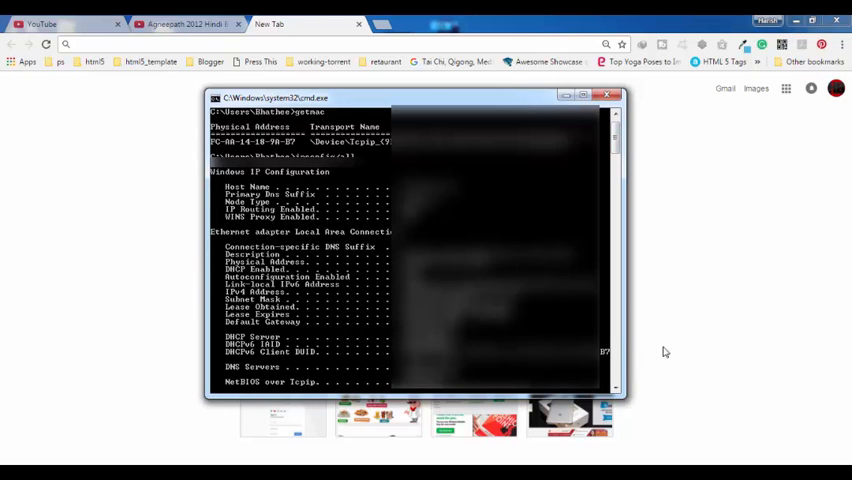
# - Scroll the ipconfig /all output to the Physical Address line, then close Command Prompt
pyautogui.scroll(-3)
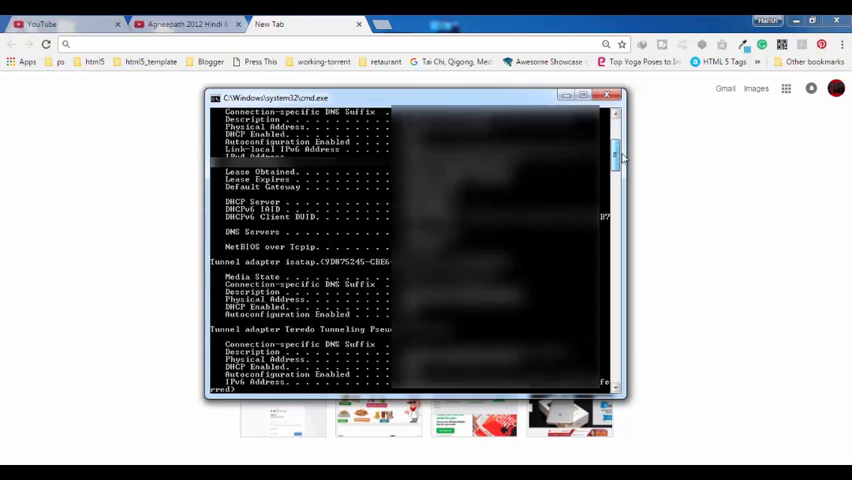
pyautogui.scroll(3)
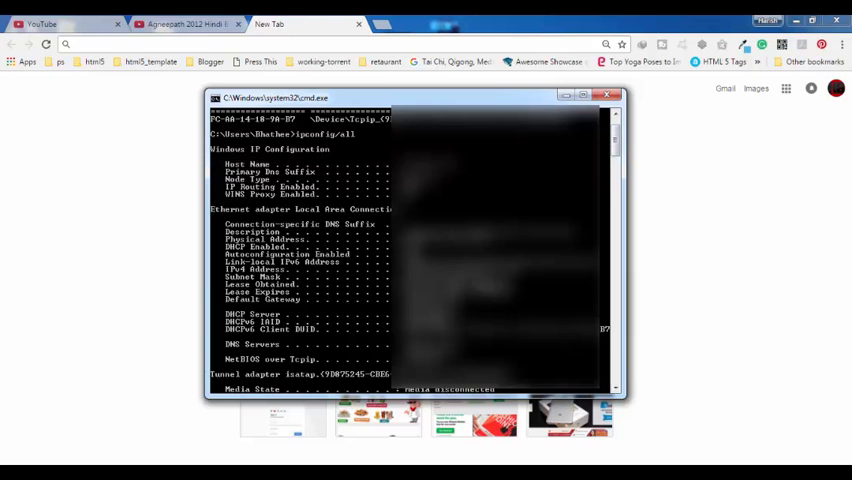
pyautogui.moveTo(616, 144)
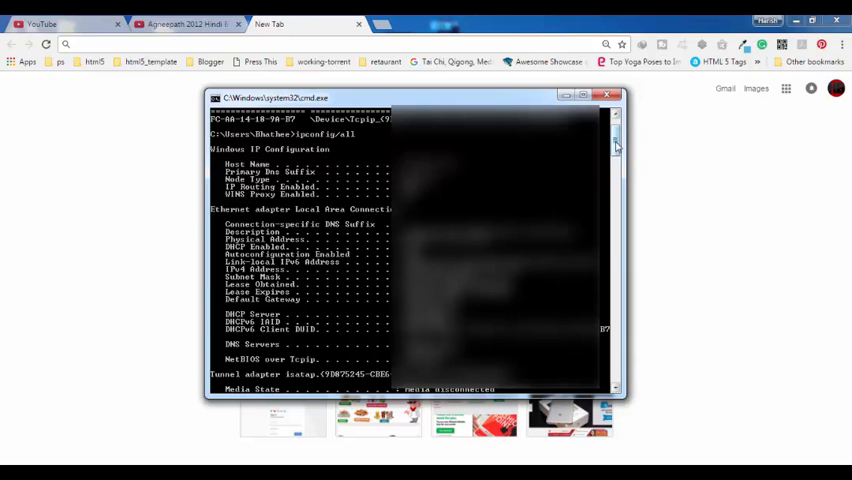
pyautogui.scroll(-3)
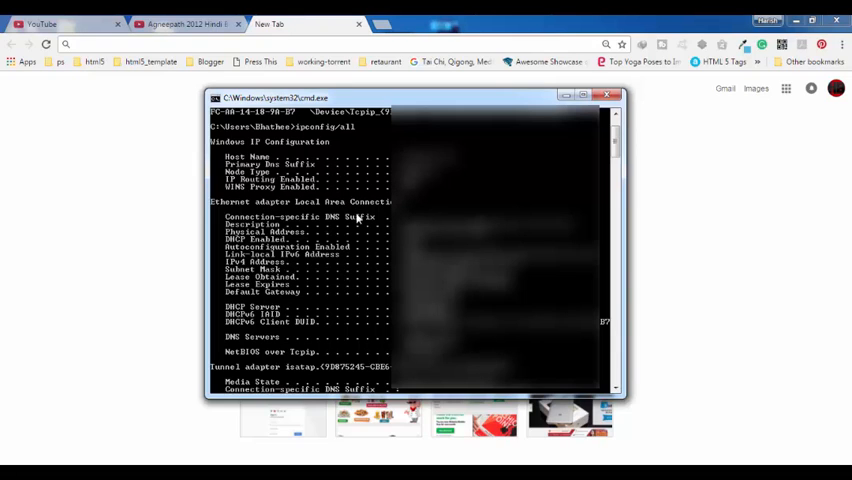
pyautogui.moveTo(324, 188)
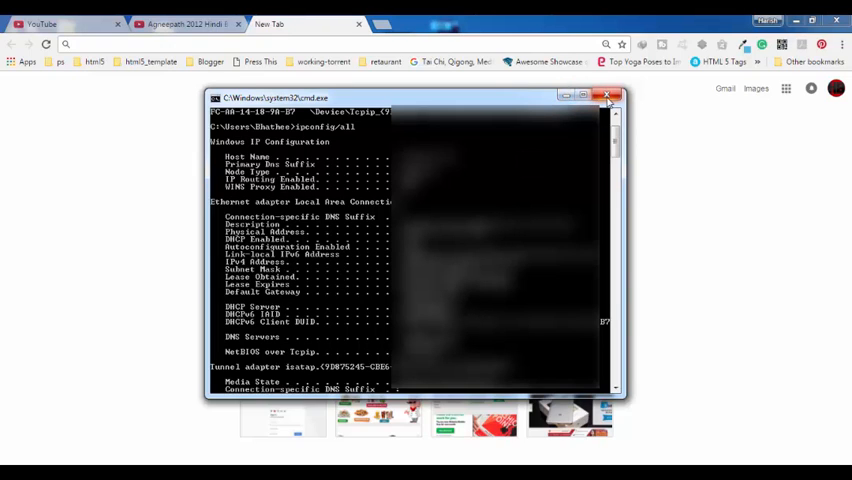
pyautogui.moveTo(608, 96)
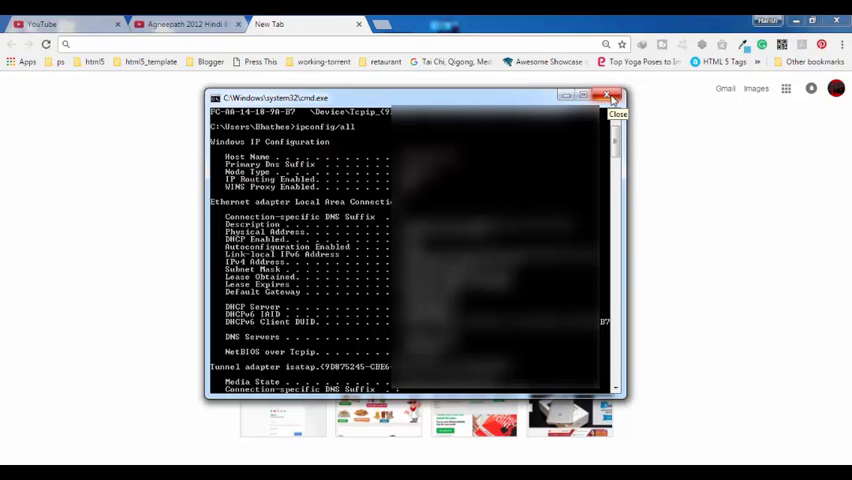
pyautogui.click(612, 96)
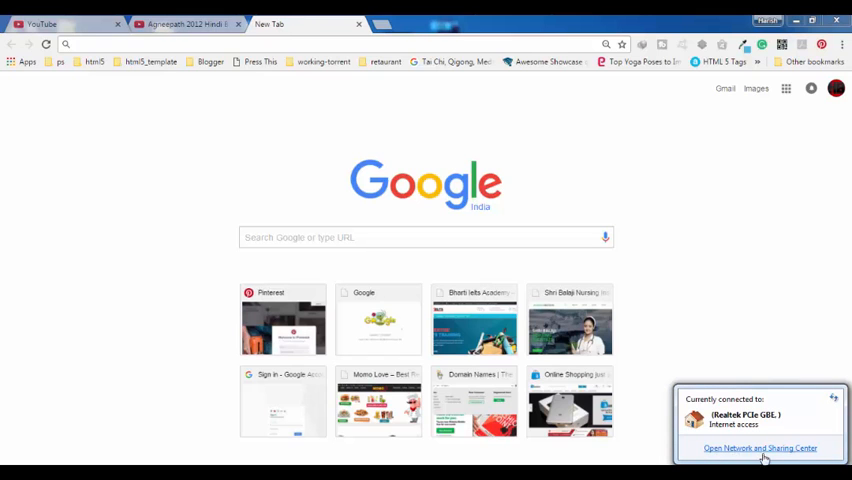
pyautogui.moveTo(782, 456)
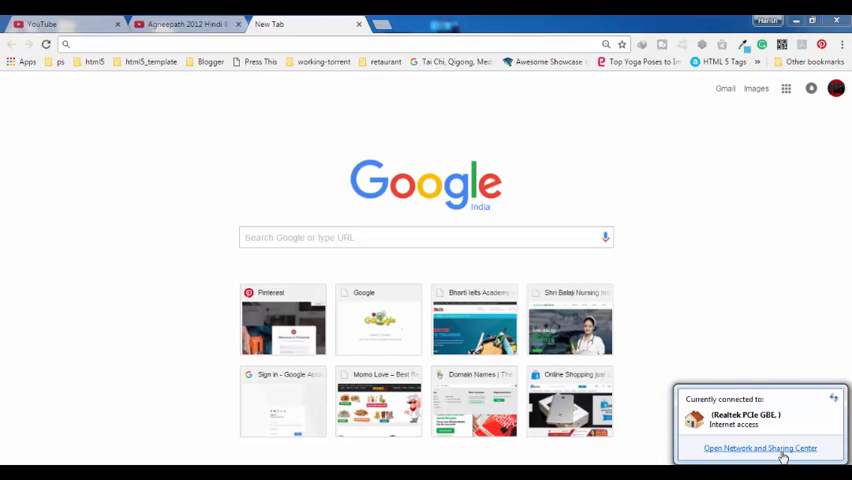
# - Open Network and Sharing Center from the system tray network status
pyautogui.click(760, 448)
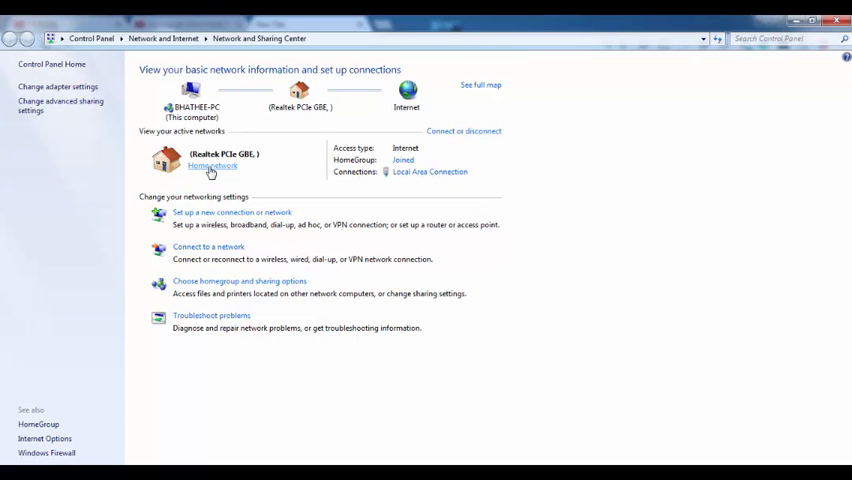
# - Open the Local Area Connection Status dialog from the Connections link
pyautogui.click(212, 164)
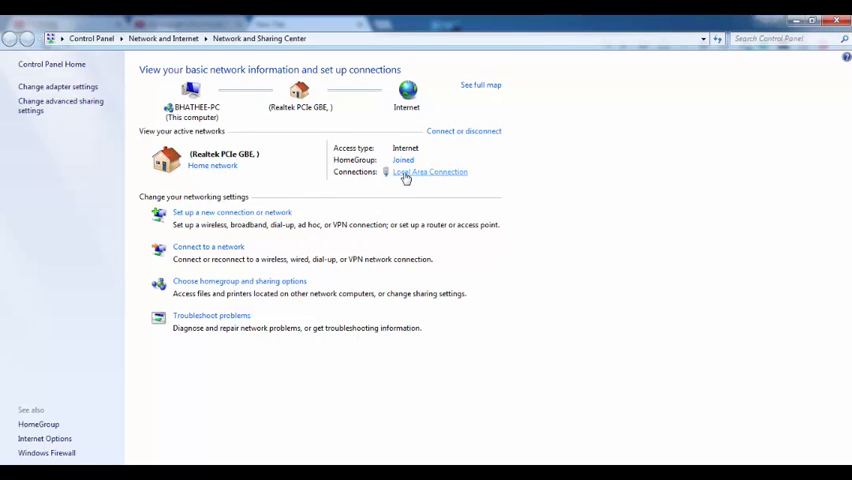
pyautogui.moveTo(464, 176)
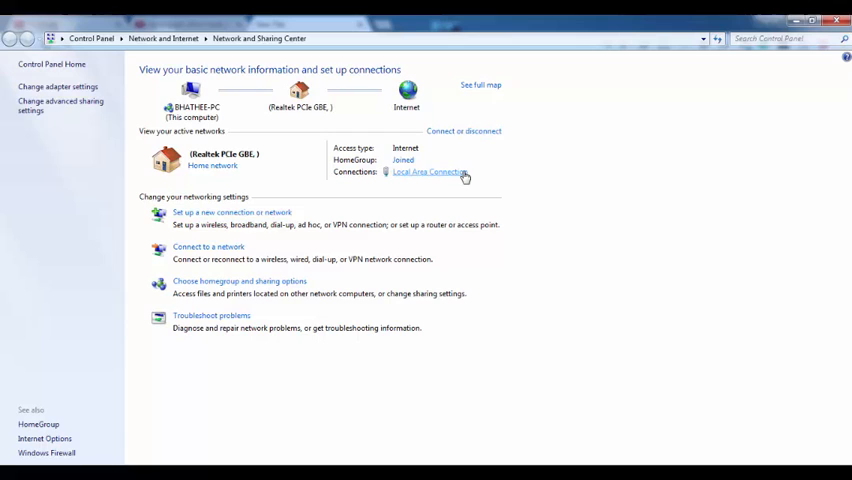
pyautogui.moveTo(400, 176)
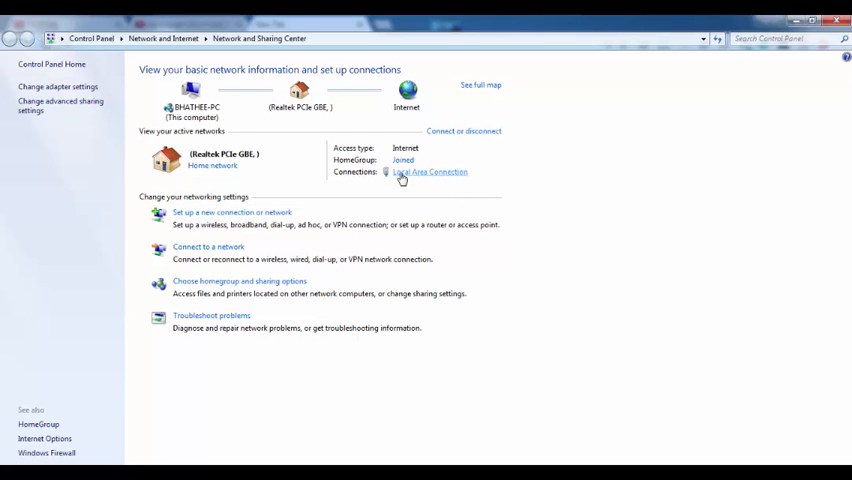
pyautogui.moveTo(456, 178)
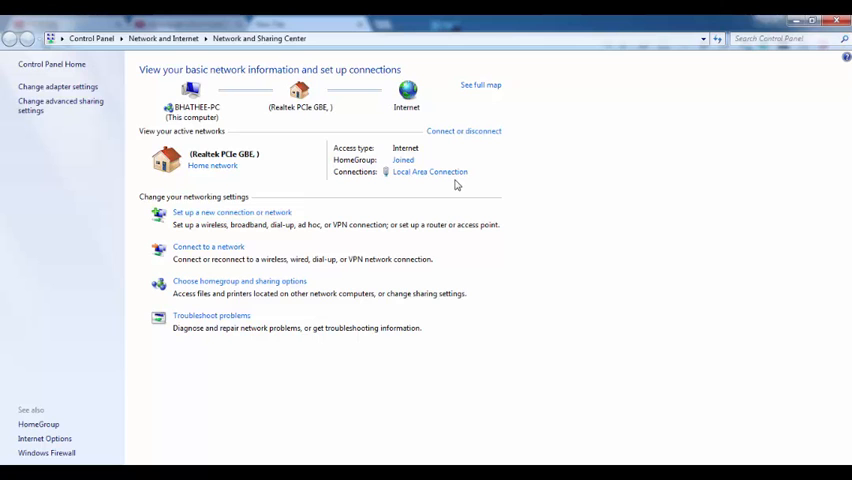
pyautogui.moveTo(436, 182)
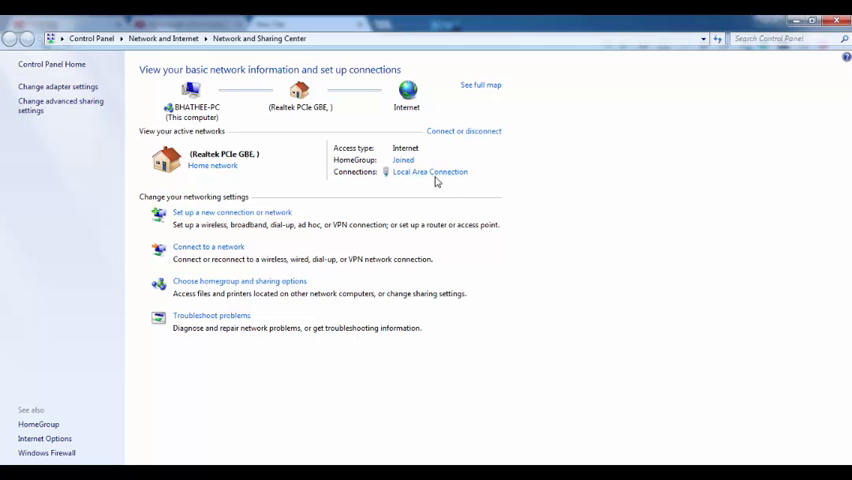
pyautogui.click(430, 172)
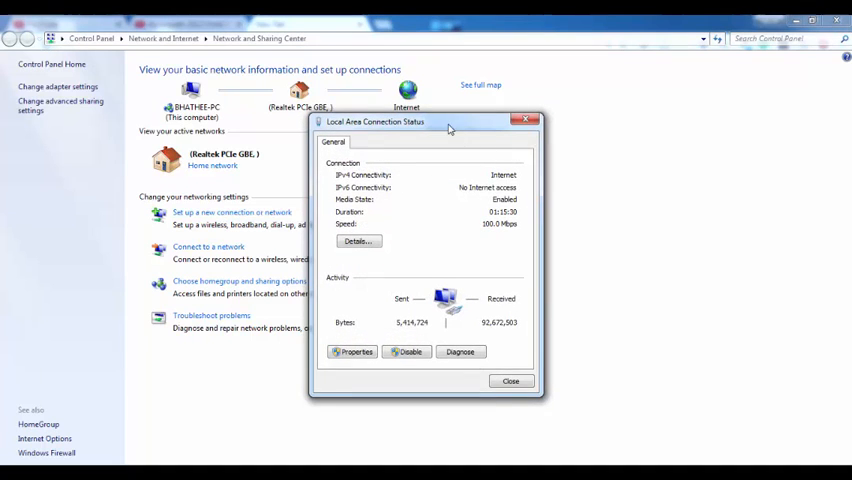
# - View Network Connection Details with the Physical Address, then close the details and status dialogs
pyautogui.click(358, 240)
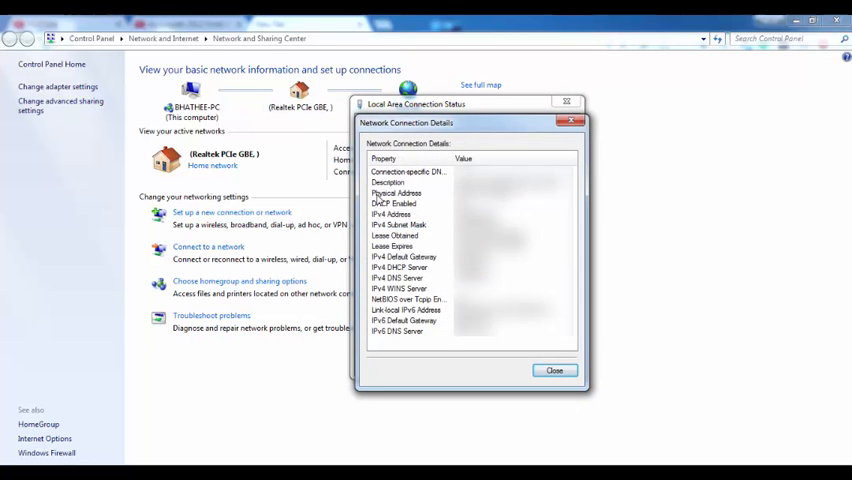
pyautogui.click(396, 192)
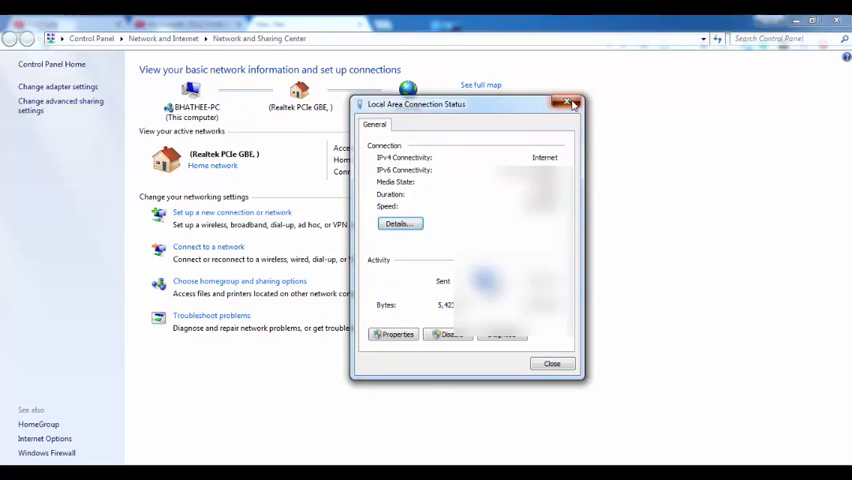
pyautogui.click(568, 104)
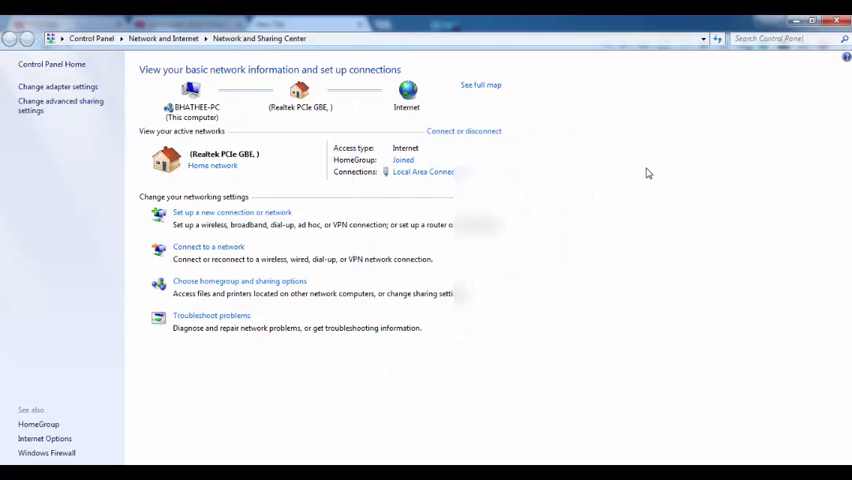